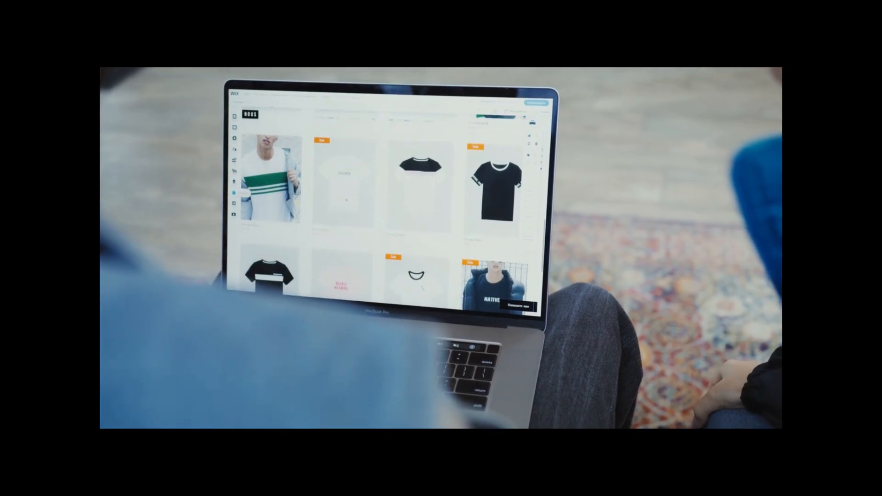
Finish the <h2>Paragraph 2</h2> heading and save so the live preview shows it.
{"action": "scroll", "scroll_direction": "down", "scroll_amount": 3}
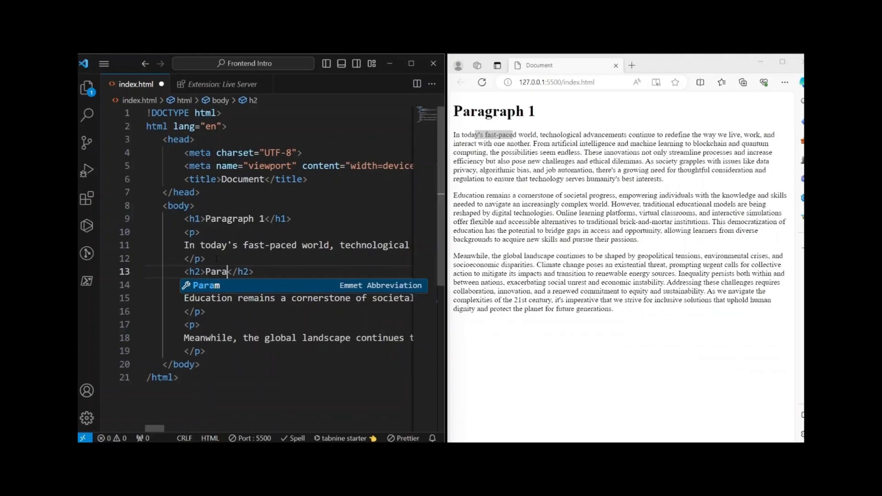
{"action": "type", "text": "graph 2"}
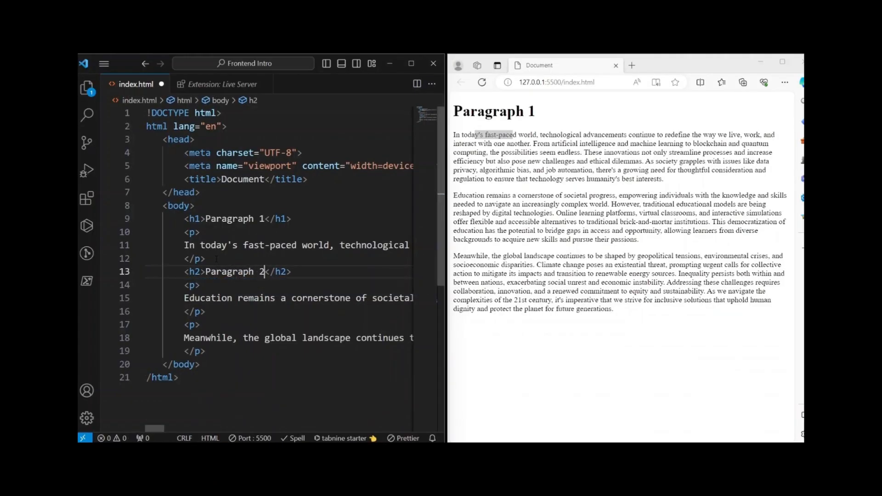
{"action": "key", "text": "Ctrl+S"}
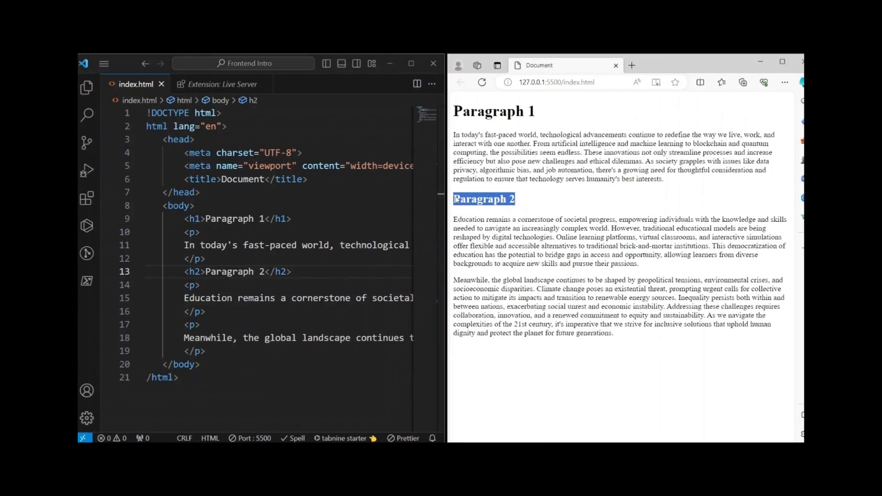
{"action": "mouse_move", "coordinate": [529, 194]}
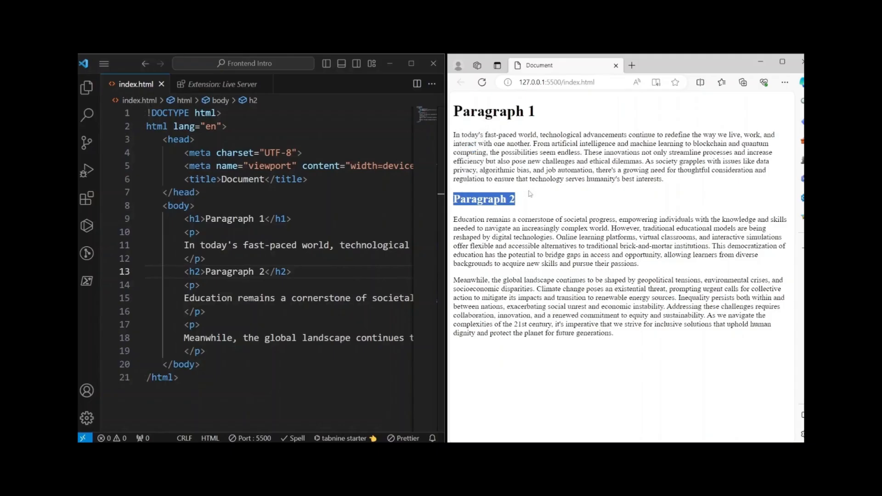
Start a sixth-level heading <h6>P on a new line after the second paragraph.
{"action": "key", "text": "Enter"}
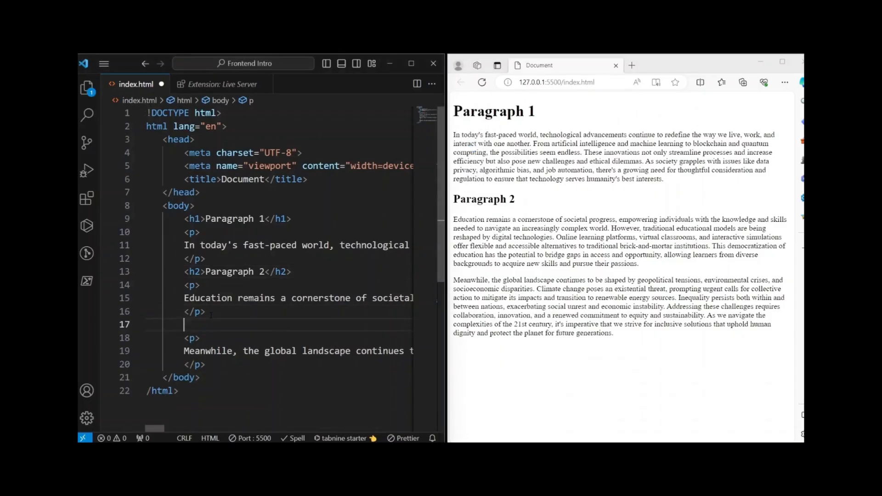
{"action": "type", "text": "<h6"}
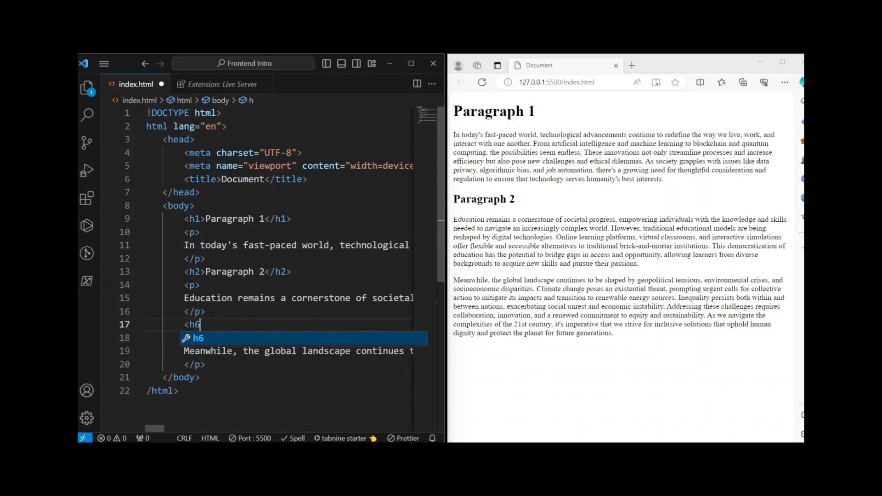
{"action": "type", "text": ">P"}
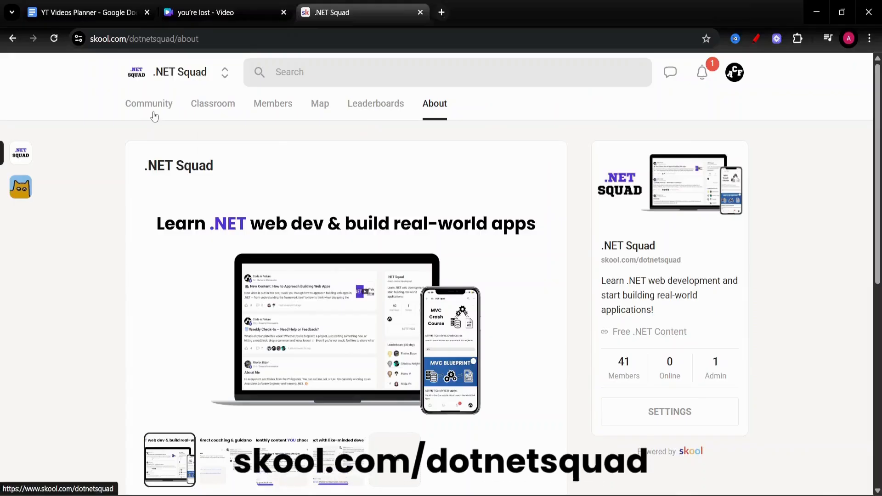
Browse the .NET Squad community feed and open the Personalizer Recommend Service post.
{"action": "left_click", "coordinate": [149, 104]}
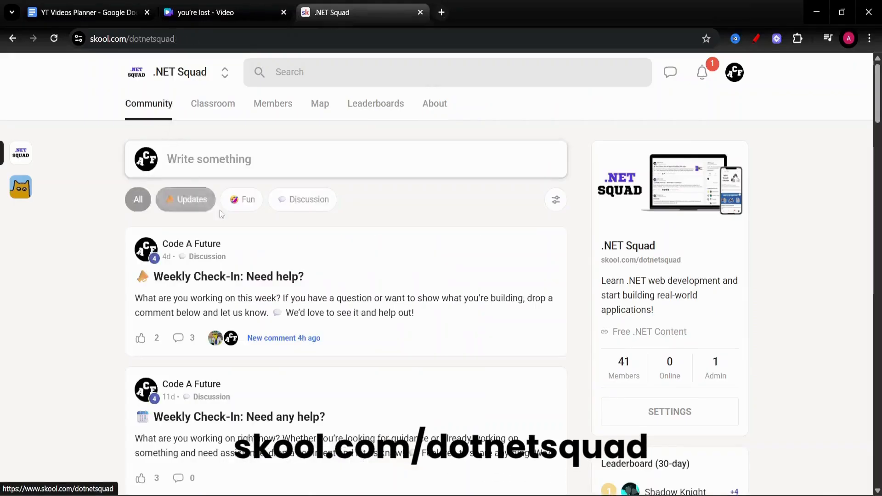
{"action": "scroll", "scroll_direction": "down", "scroll_amount": 3}
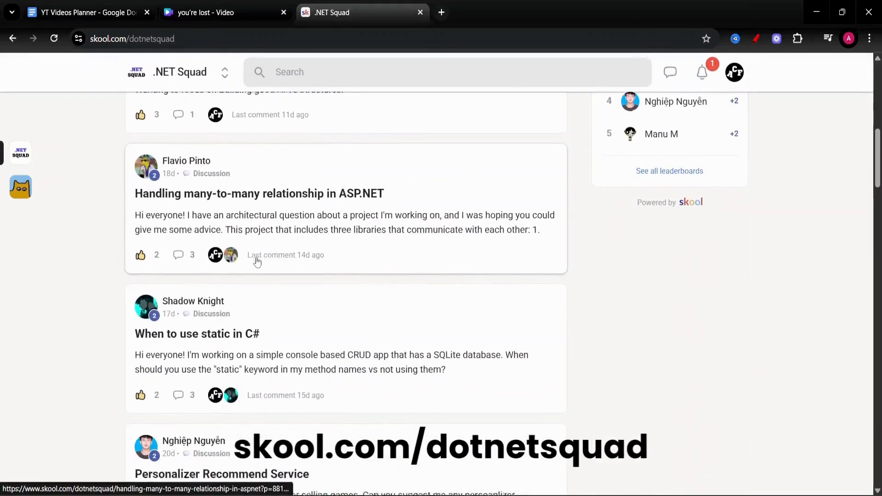
{"action": "left_click", "coordinate": [222, 474]}
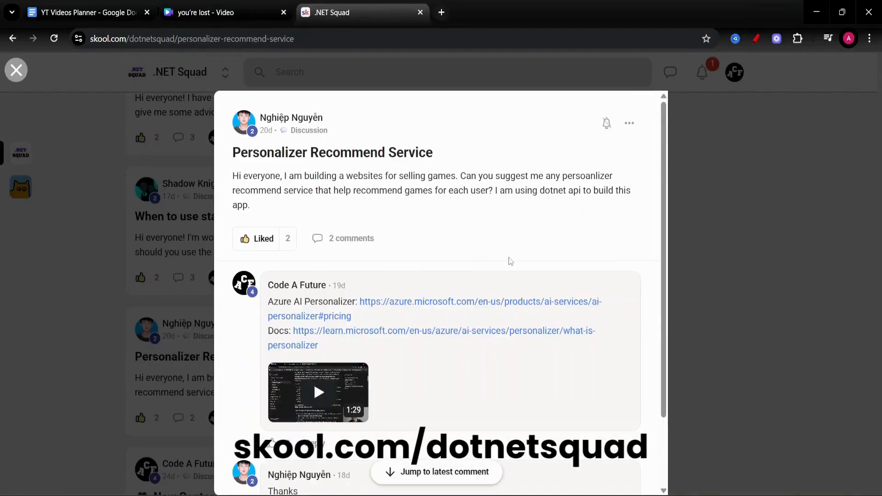
Watch the reply video in the post, close it, and look through the member introductions.
{"action": "scroll", "scroll_direction": "down", "scroll_amount": 3}
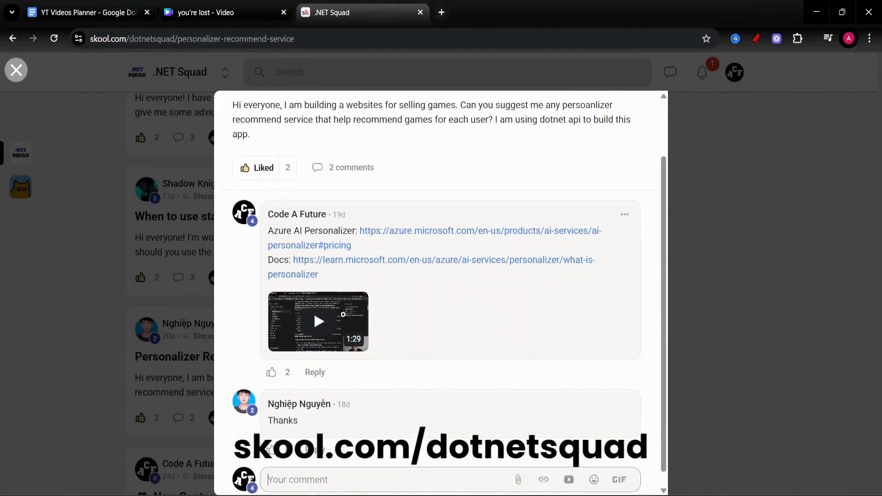
{"action": "left_click", "coordinate": [318, 322]}
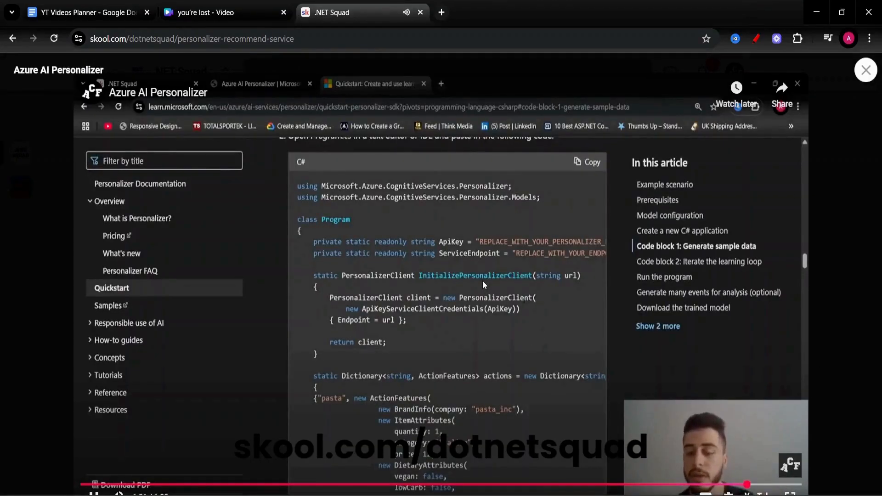
{"action": "left_click", "coordinate": [866, 70]}
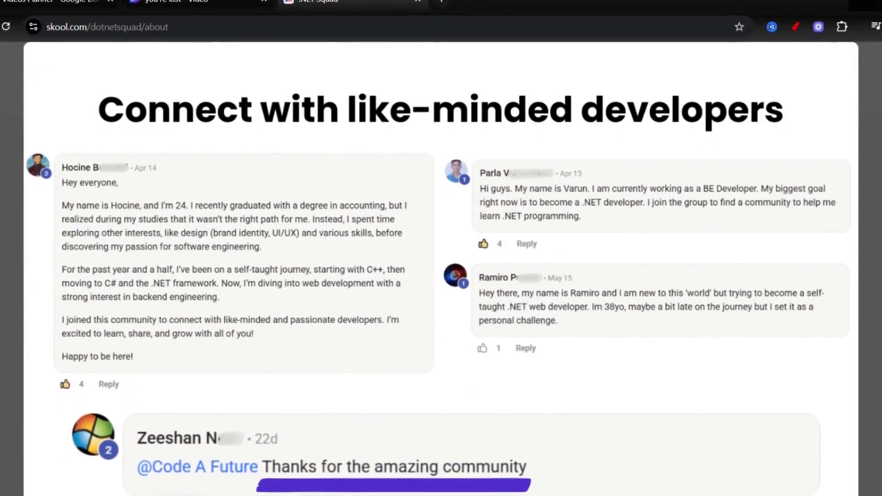
{"action": "scroll", "scroll_direction": "down", "scroll_amount": 3}
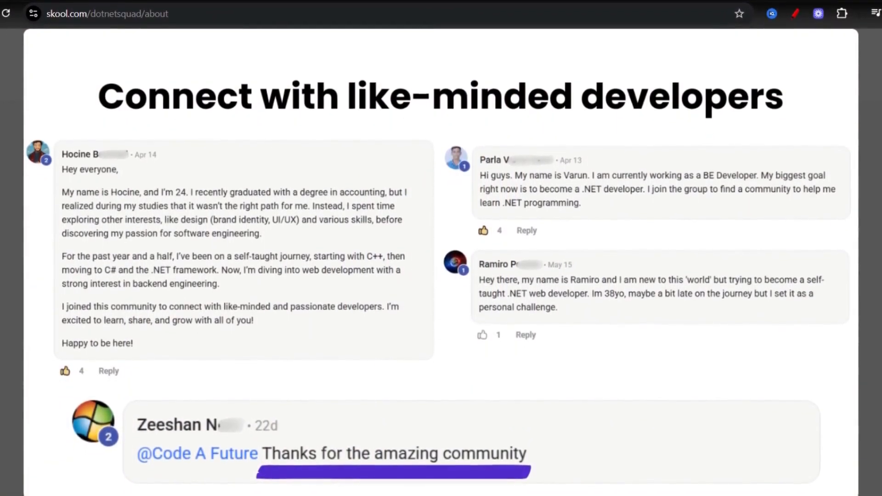
{"action": "scroll", "scroll_direction": "up", "scroll_amount": 3}
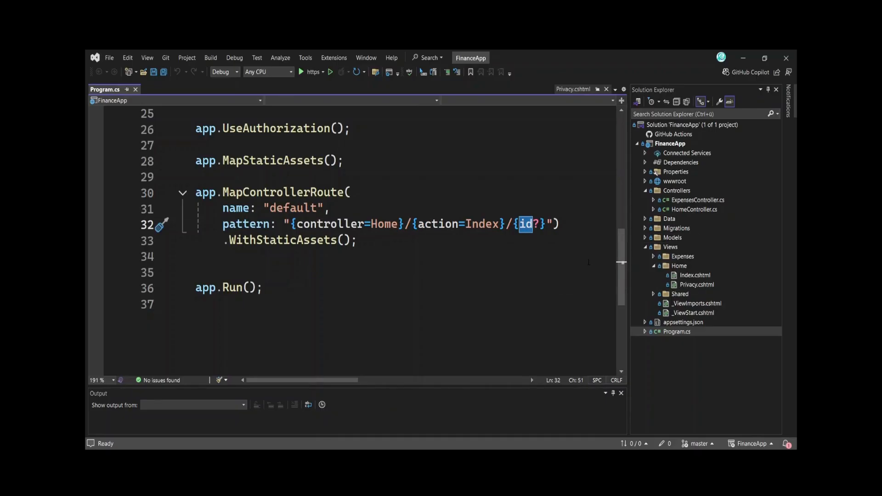
Run the FinanceApp and edit the browser address toward /Home/Index.
{"action": "left_click", "coordinate": [313, 71]}
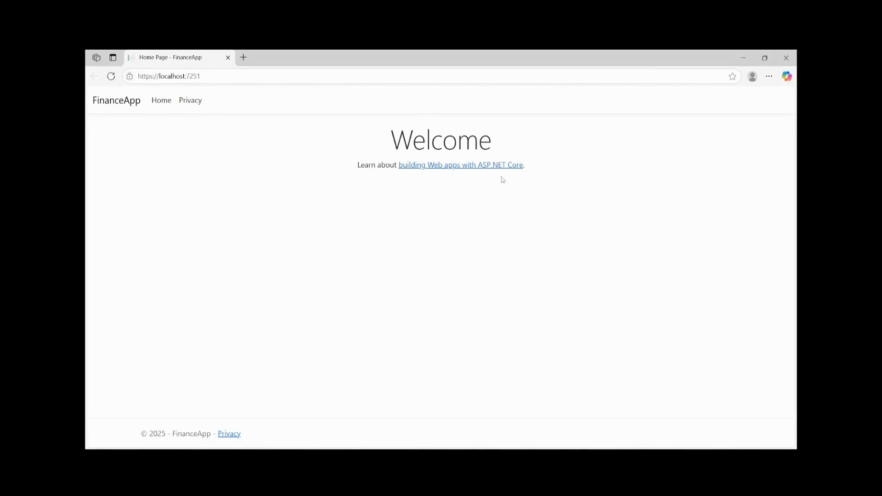
{"action": "left_click", "coordinate": [169, 76]}
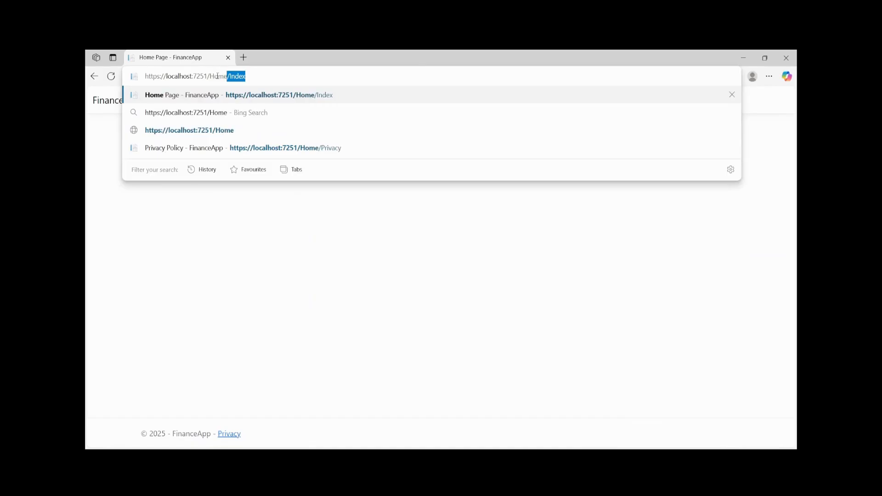